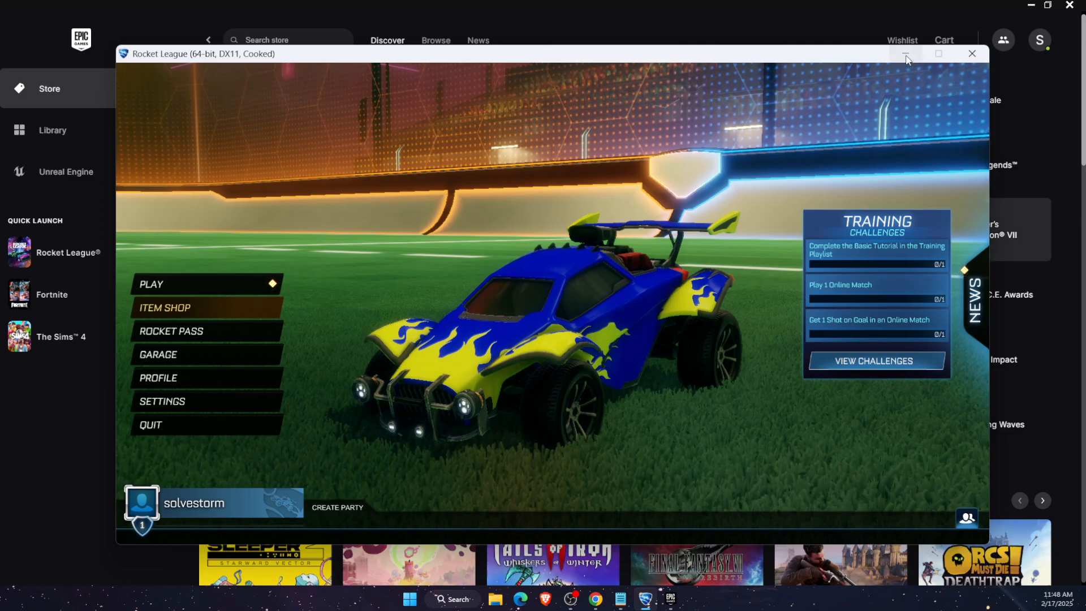
mouse_move(906, 56)
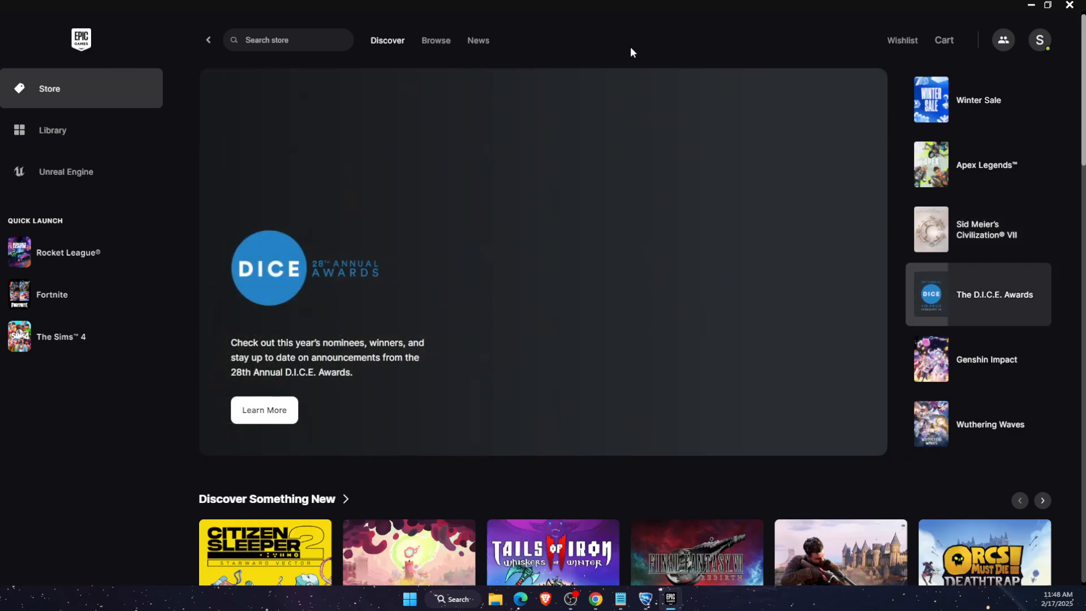
mouse_move(762, 50)
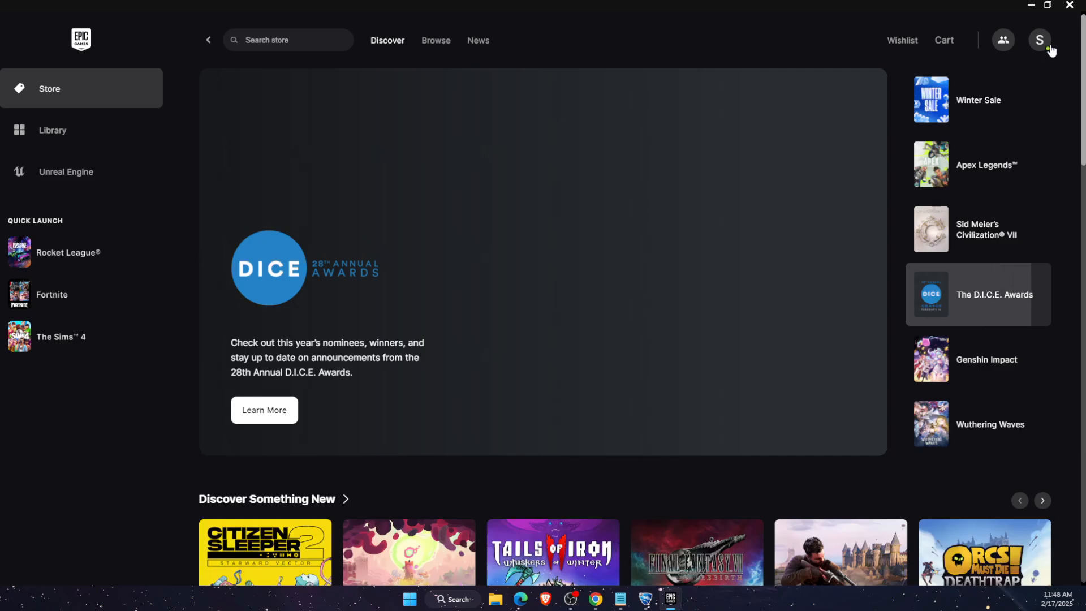
- From the account menu's Settings, toggle Offline Mode Browsing off and back on
left_click(1039, 39)
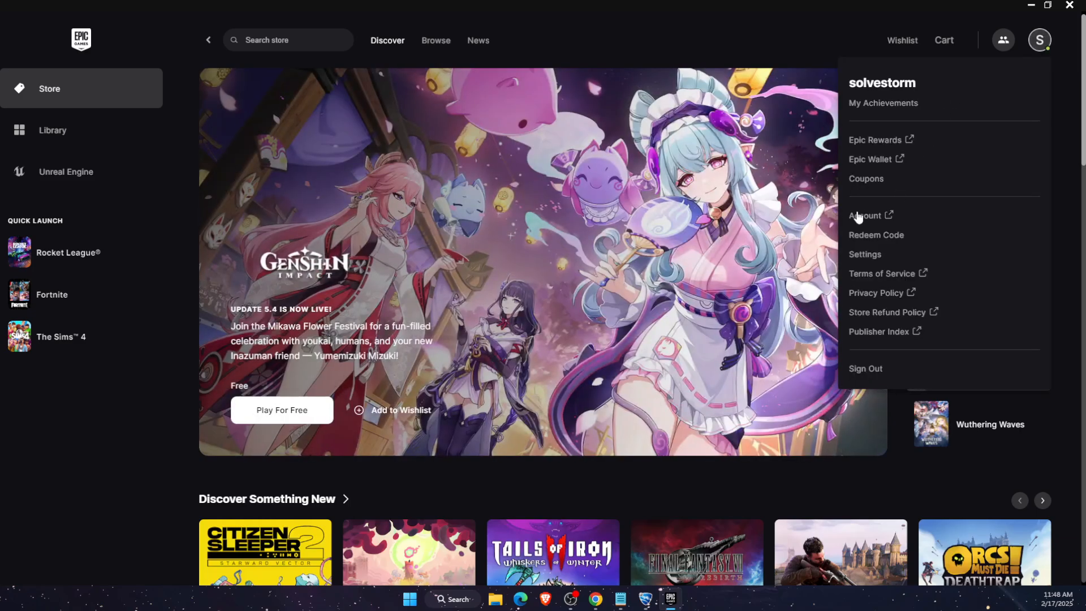
left_click(864, 254)
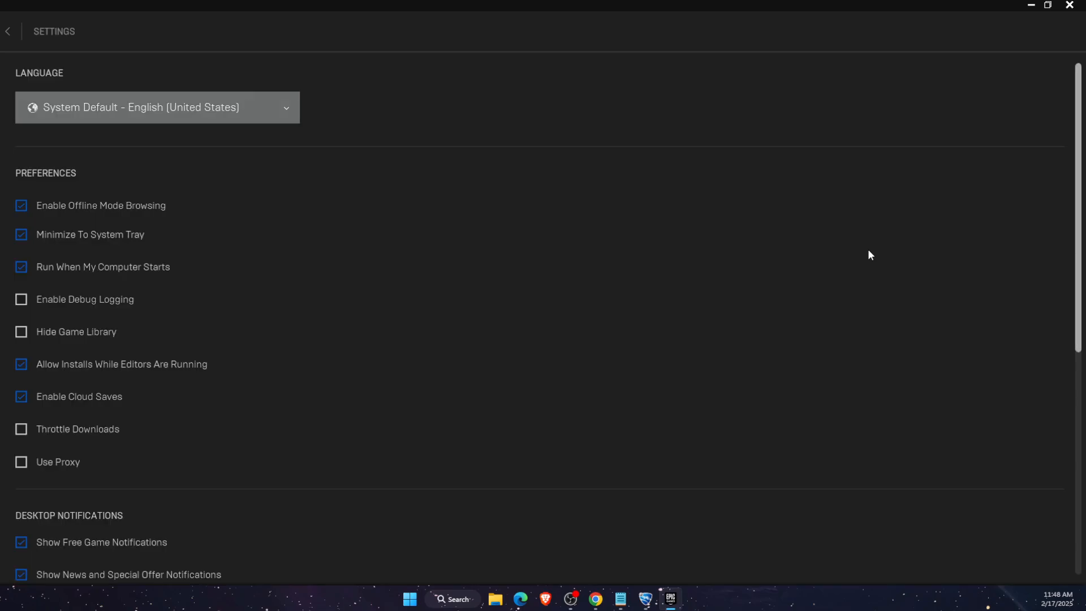
mouse_move(21, 206)
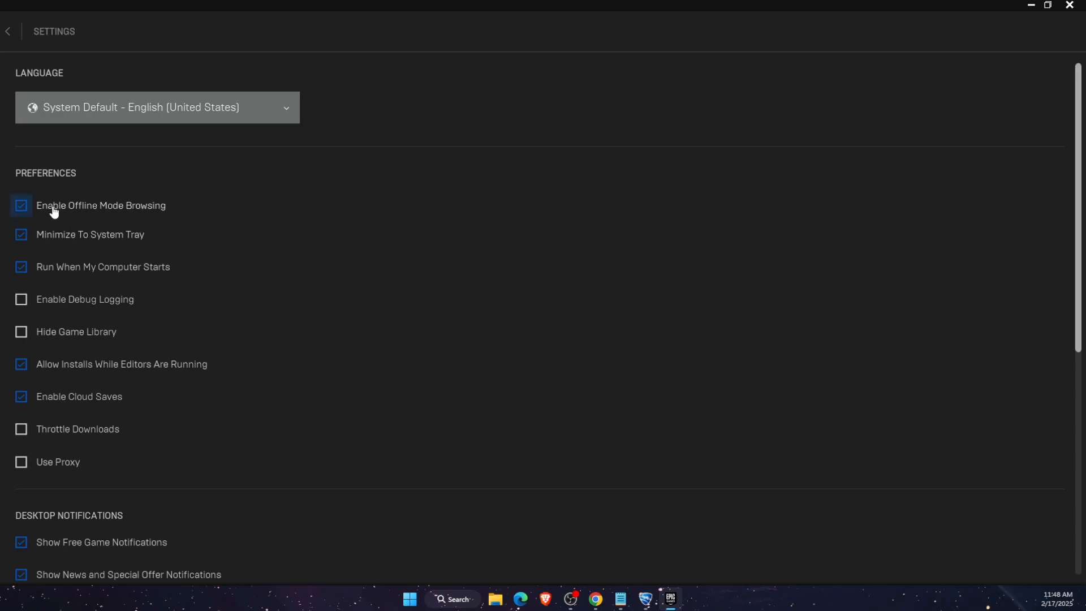
mouse_move(126, 222)
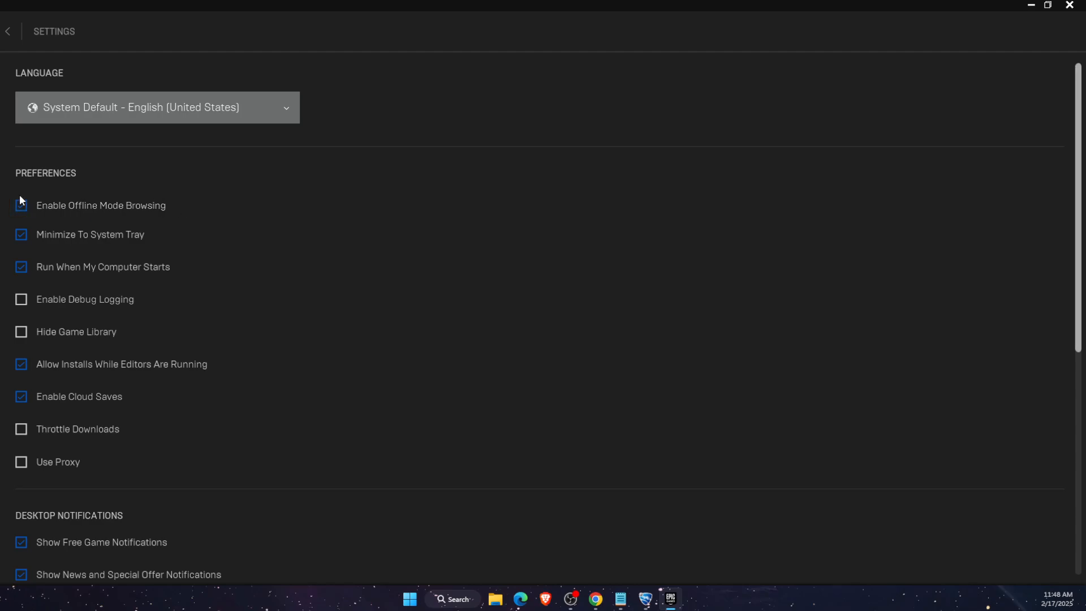
left_click(21, 207)
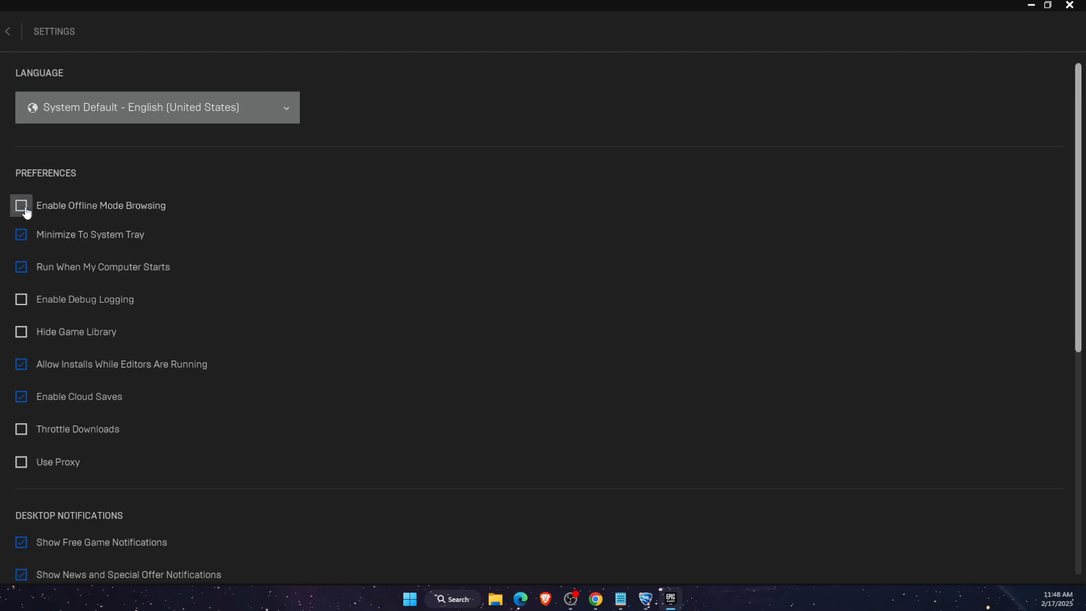
left_click(21, 206)
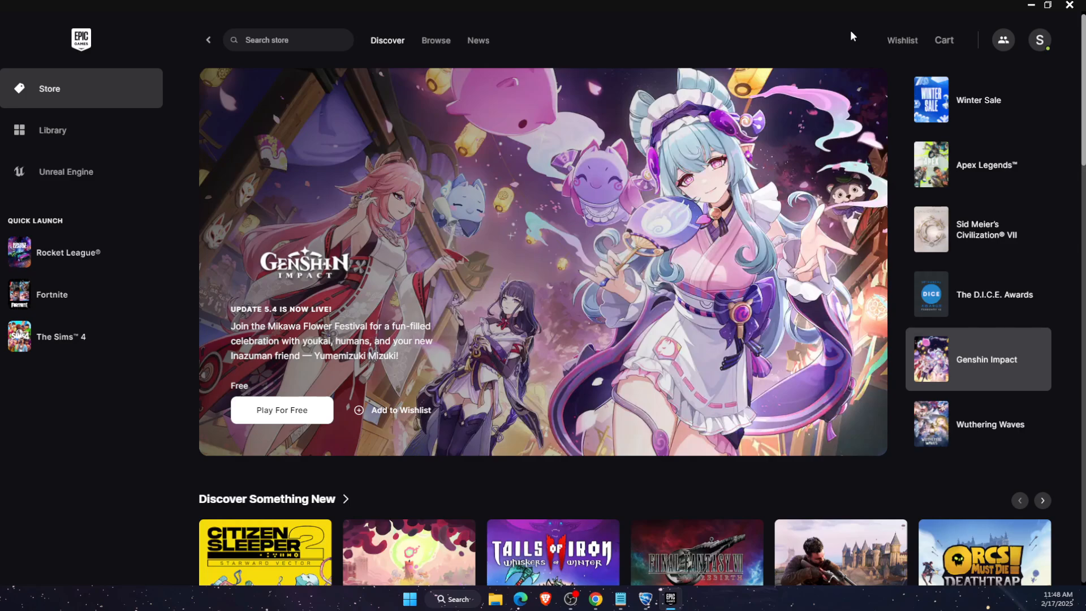
mouse_move(922, 30)
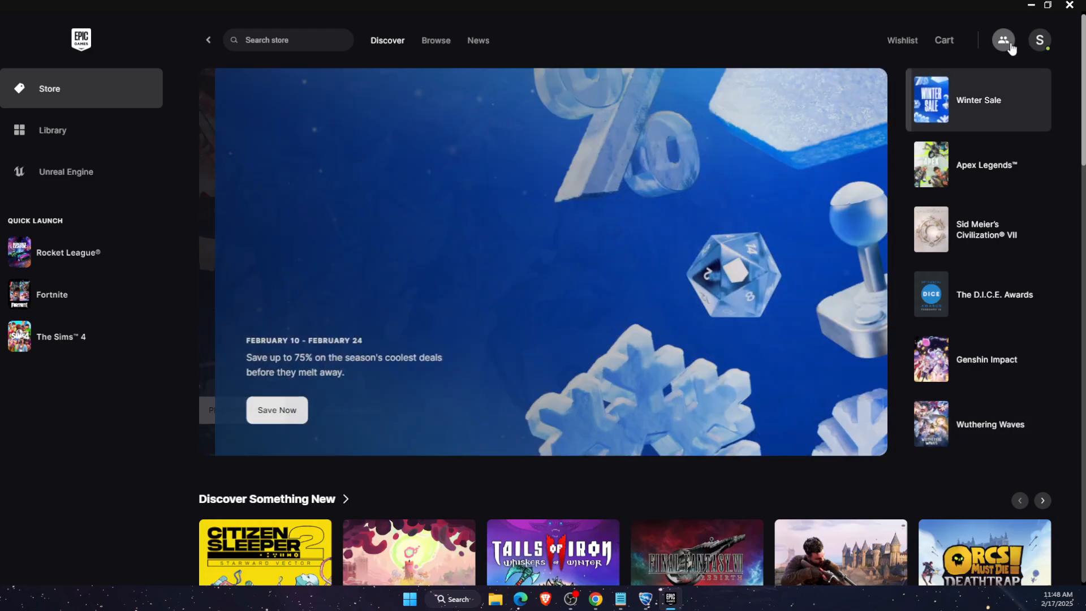
left_click(1002, 39)
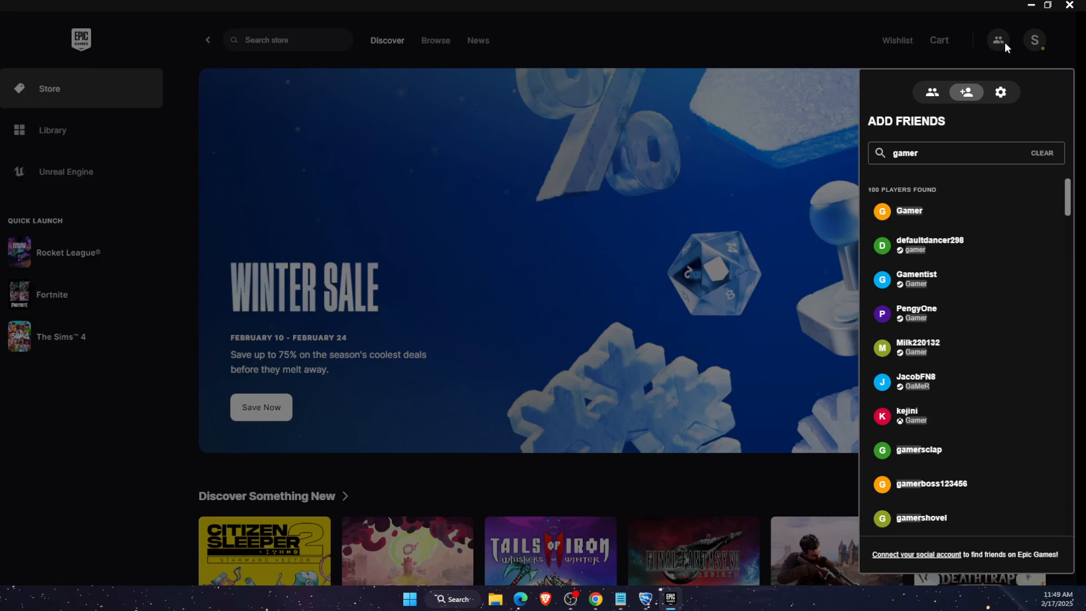
mouse_move(925, 208)
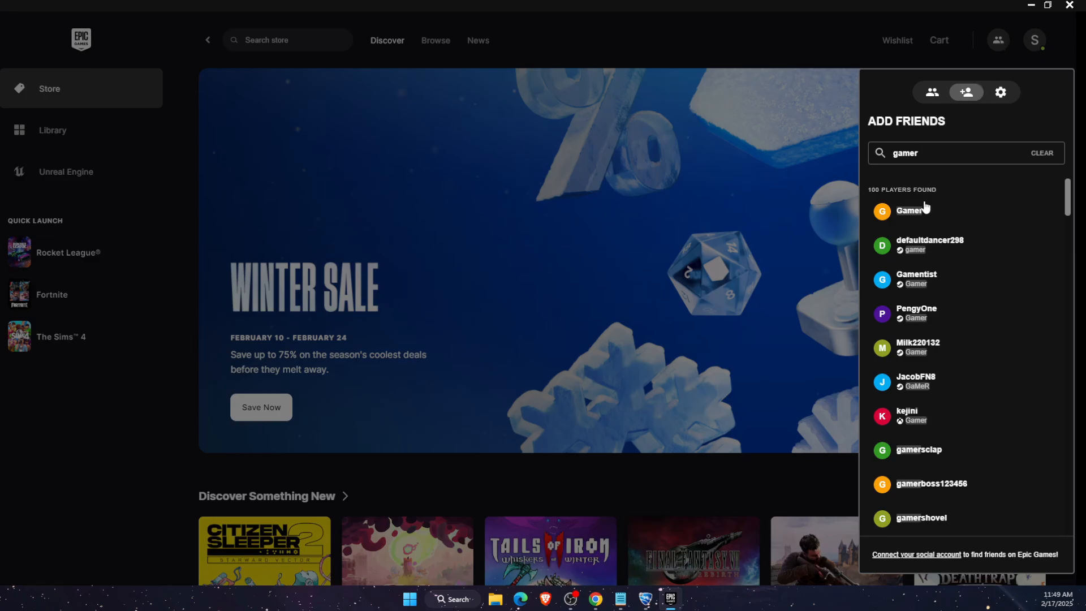
left_click(930, 245)
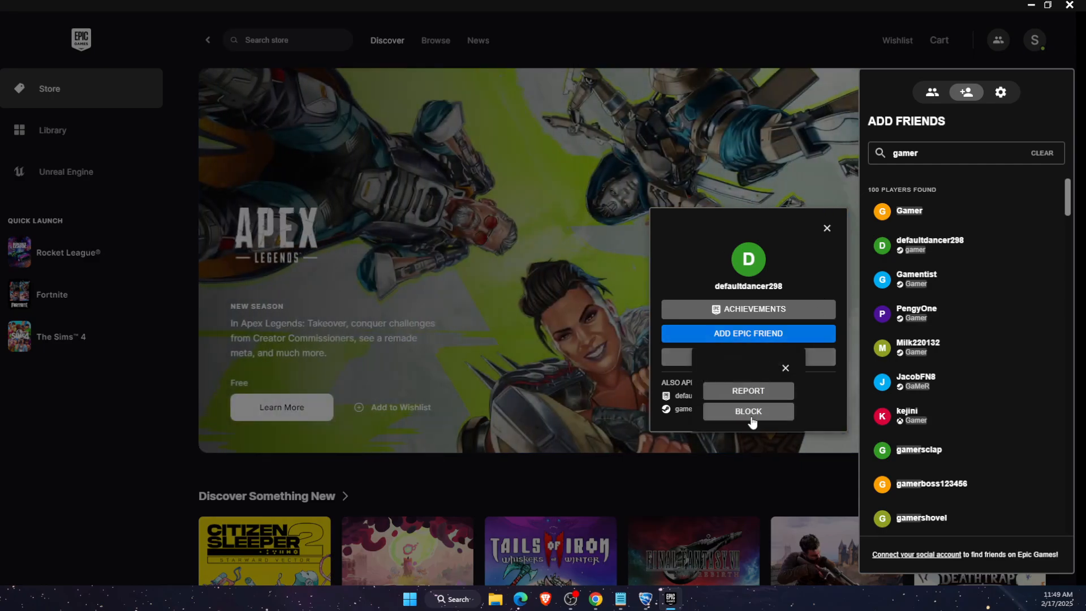
left_click(747, 411)
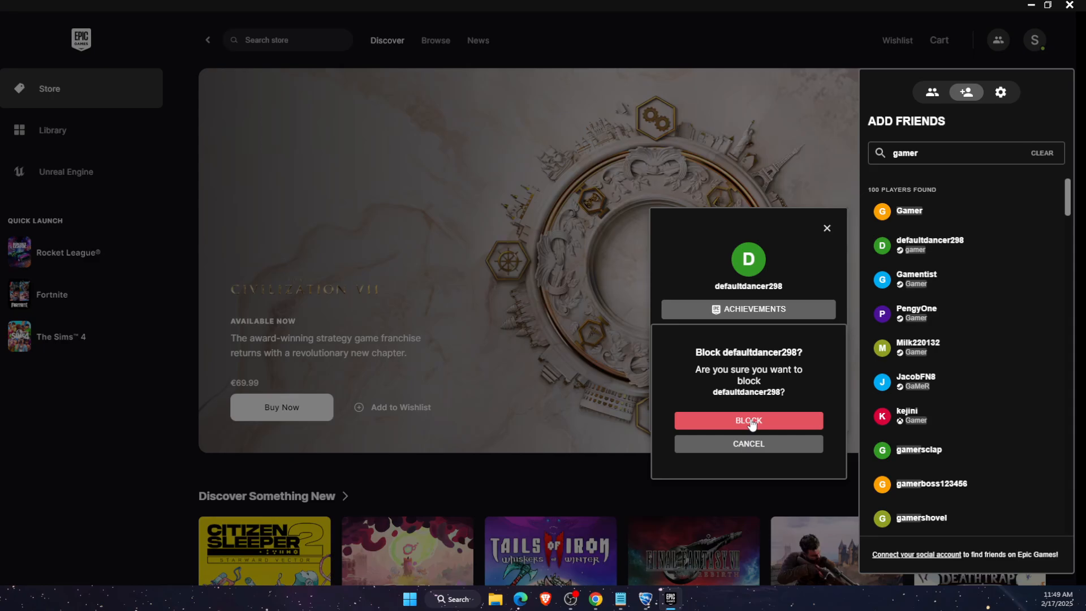
mouse_move(747, 444)
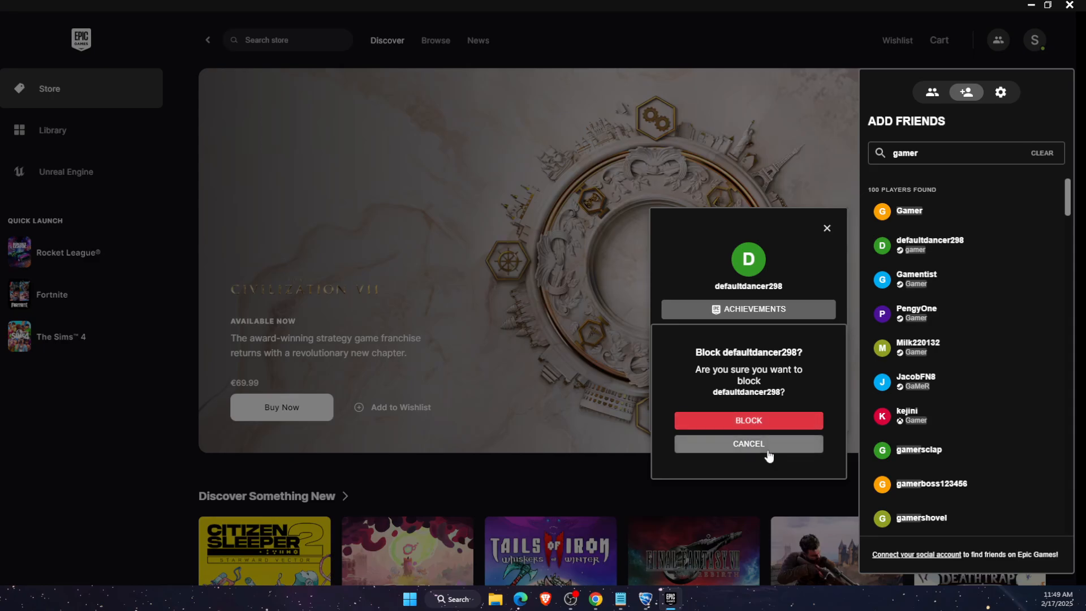
left_click(747, 444)
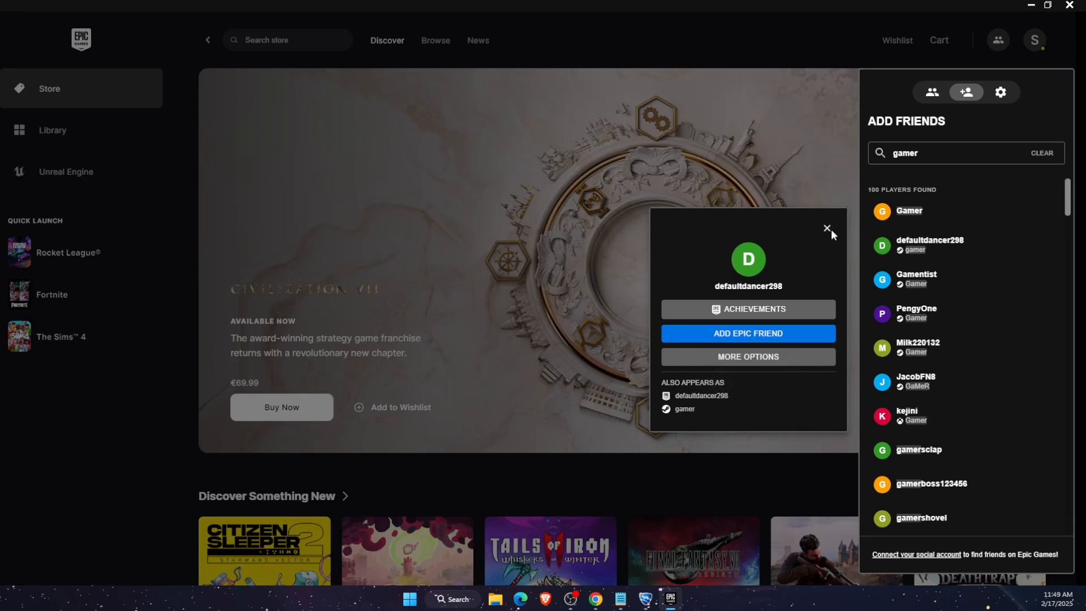
left_click(827, 229)
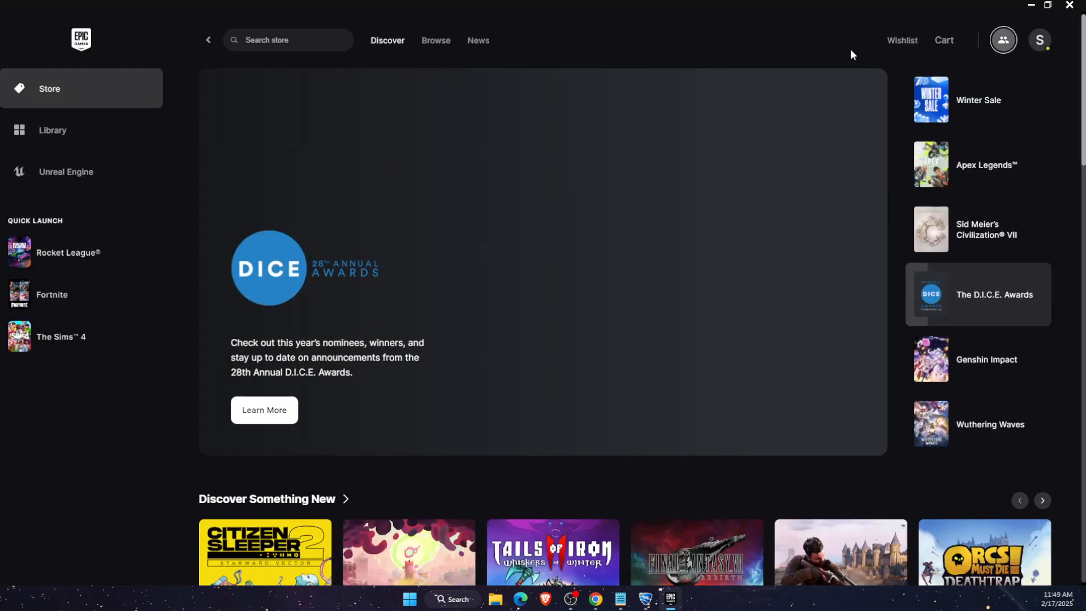
mouse_move(841, 38)
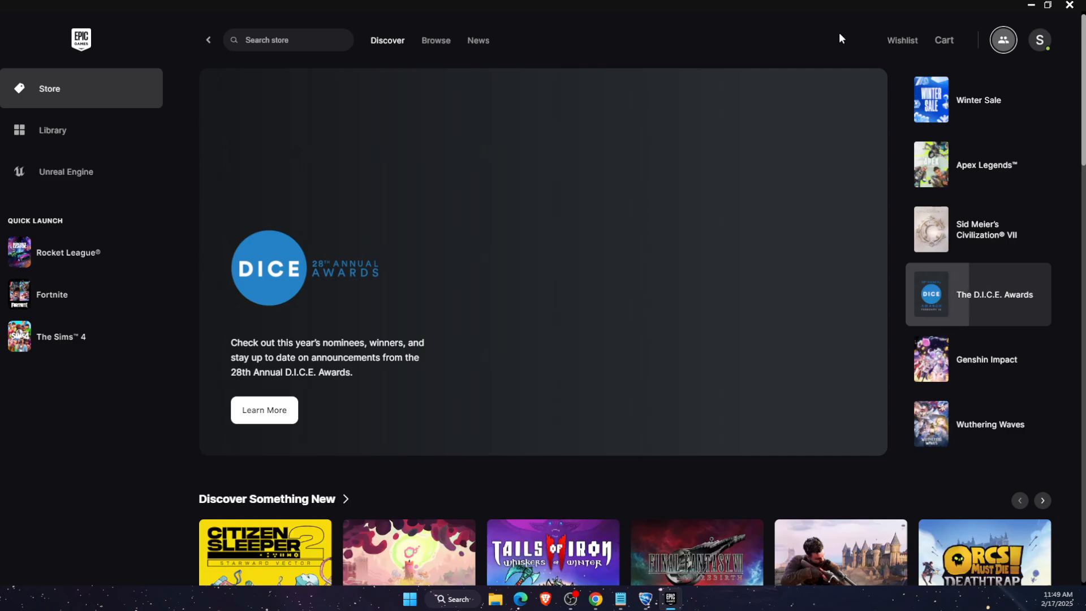